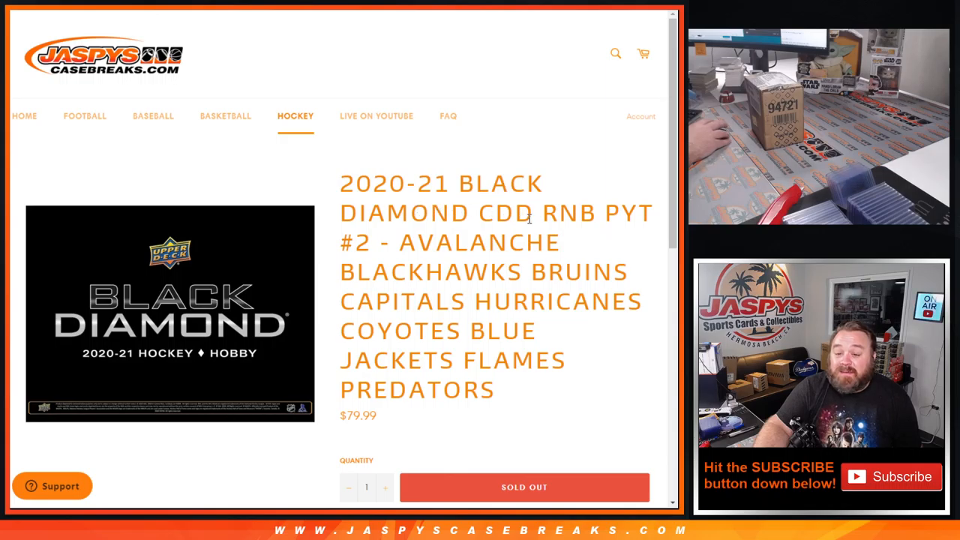
{"action": "mouse_move", "coordinate": [265, 335]}
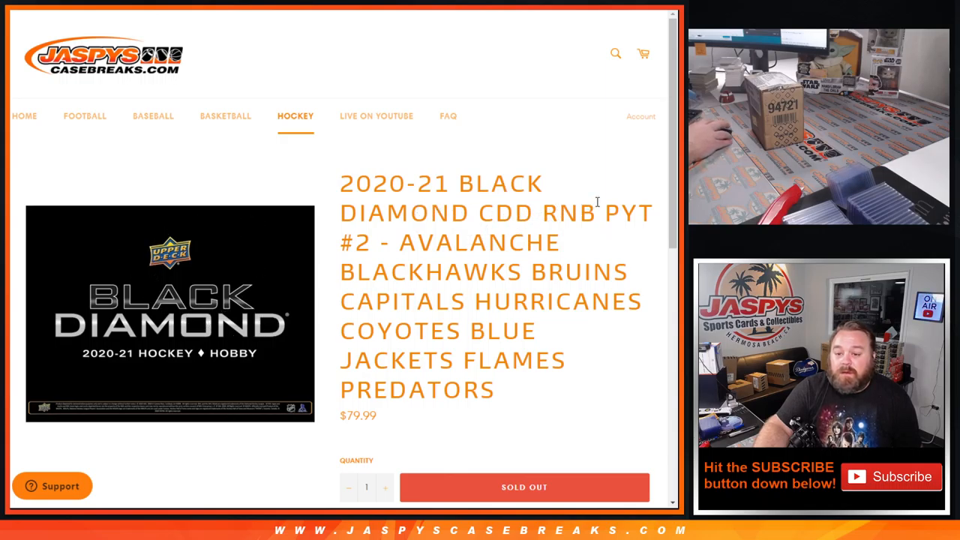
Scroll the Black Diamond hockey product page down to the random-number break rules.
{"action": "scroll", "scroll_direction": "down", "scroll_amount": 3}
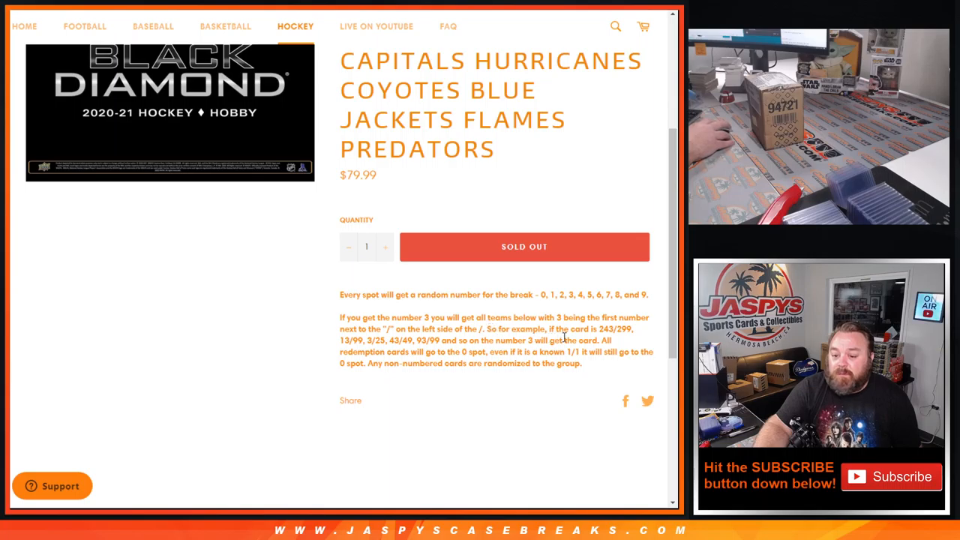
{"action": "mouse_move", "coordinate": [611, 324]}
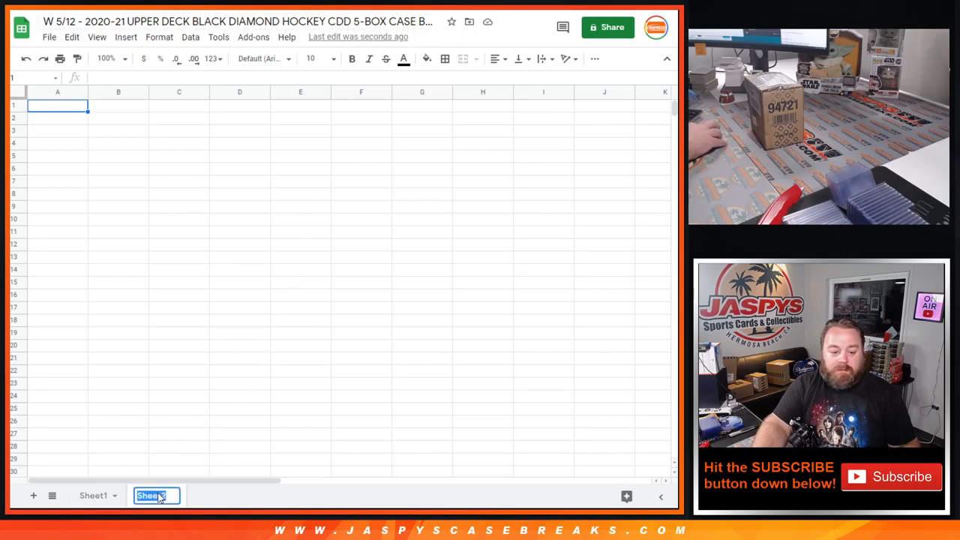
Name the new sheet tab *RNB: COL/CHI/BOS/WSH/CAR/PHX/CBJ/CGY/NSH.
{"action": "type", "text": "*RNB: COL/CHI/BOS/WSH/CAR/PHX/CBJ/CGY/NSH"}
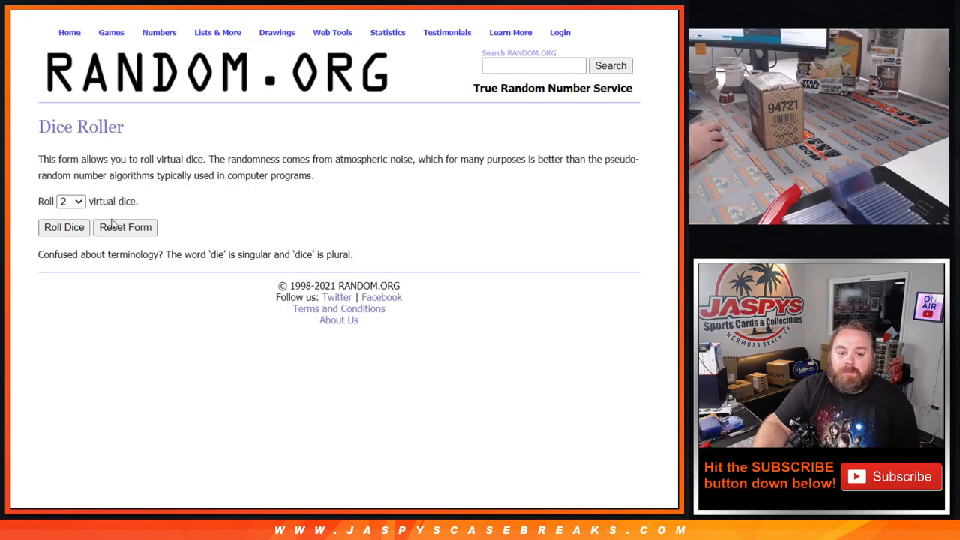
Return to the list randomizer entry form ready for the numbers 0 through 9.
{"action": "left_click", "coordinate": [63, 229]}
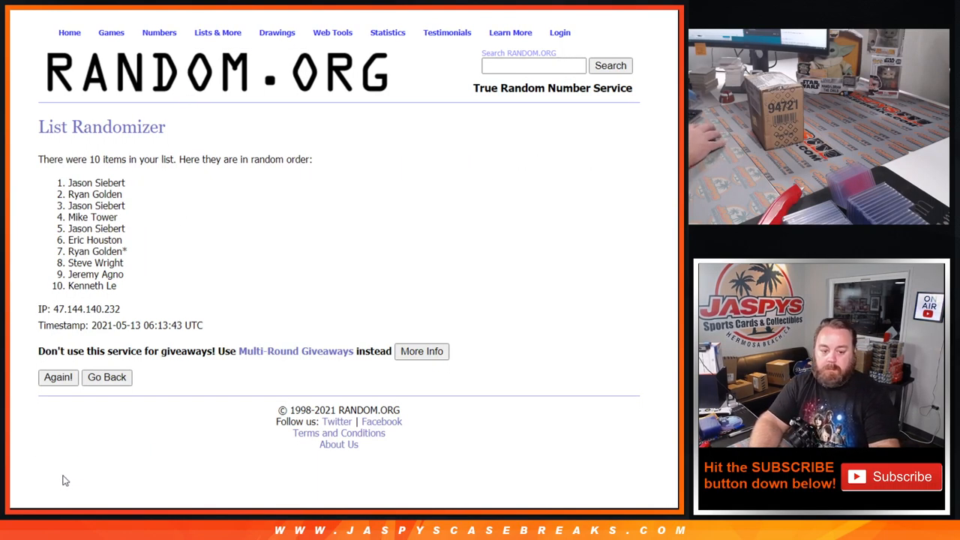
{"action": "left_click", "coordinate": [57, 378]}
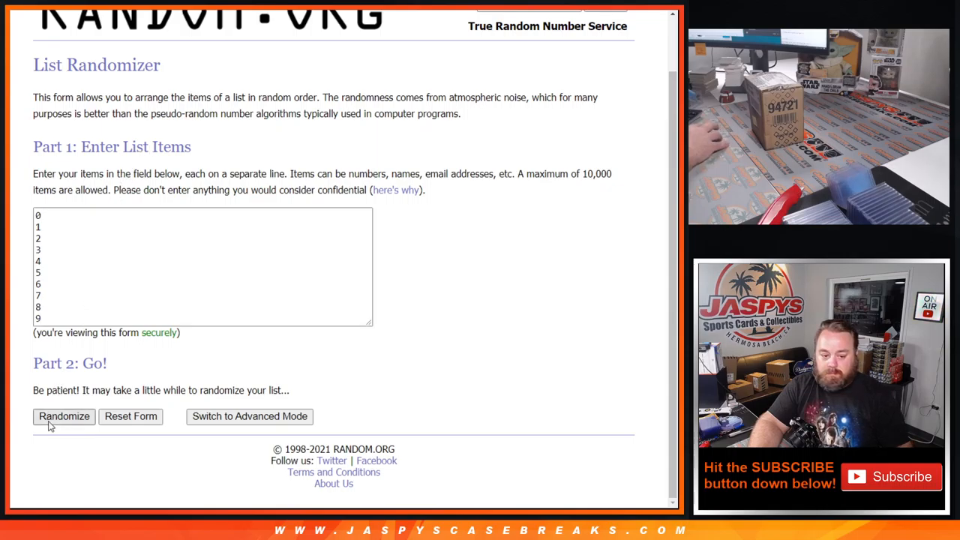
Shuffle 0–9 repeatedly and select the final order 4, 8, 1, 6, 0, 9, 3, 7, 5, 2 to copy.
{"action": "left_click", "coordinate": [63, 417]}
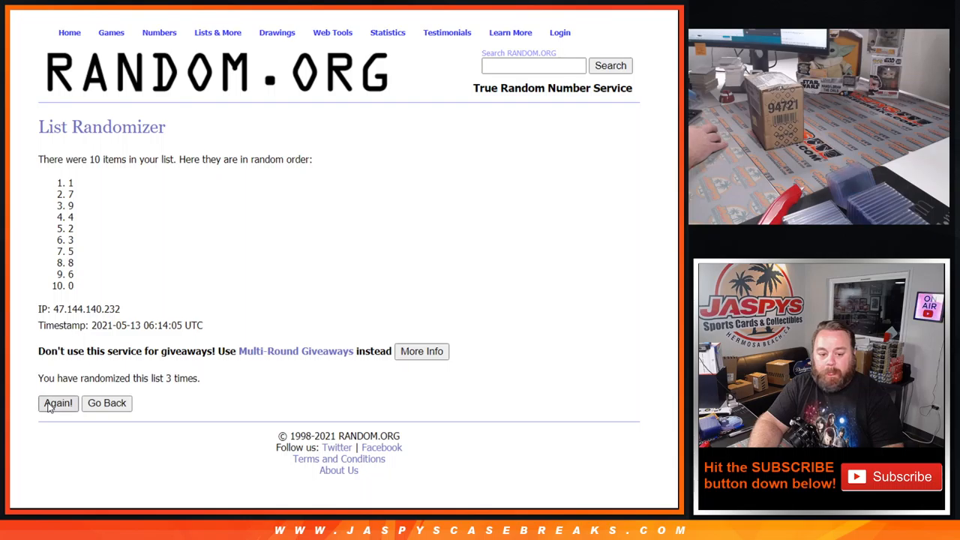
{"action": "left_click", "coordinate": [57, 402]}
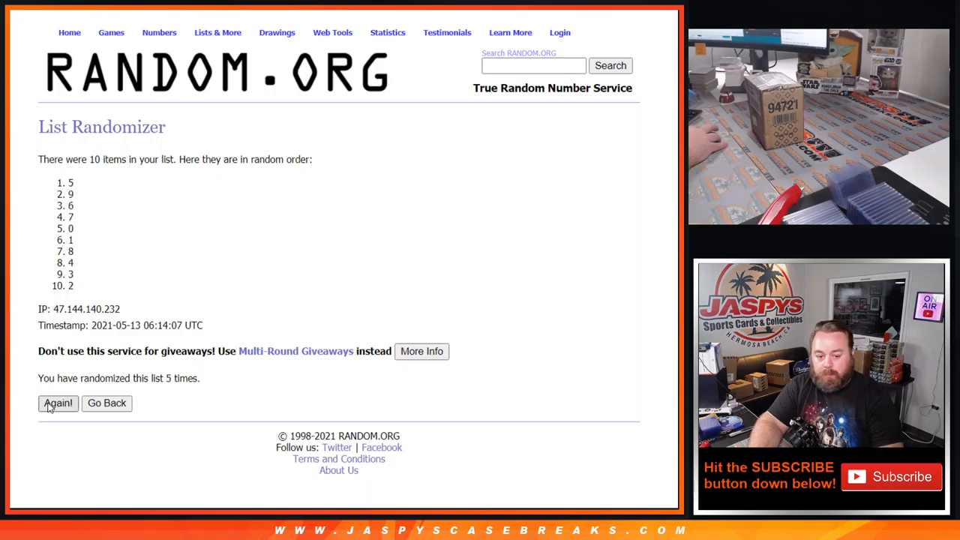
{"action": "left_click", "coordinate": [57, 402]}
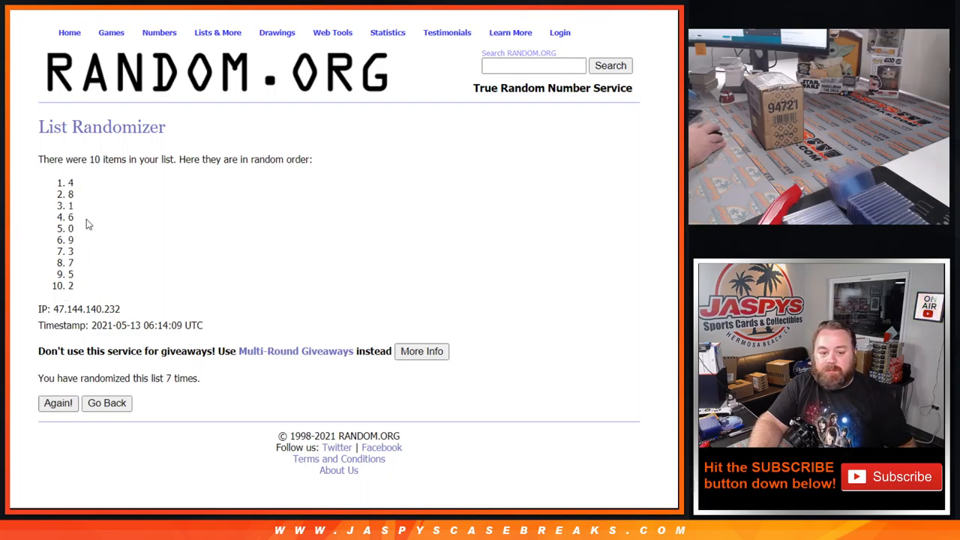
{"action": "left_click_drag", "start_coordinate": [70, 183], "coordinate": [71, 286]}
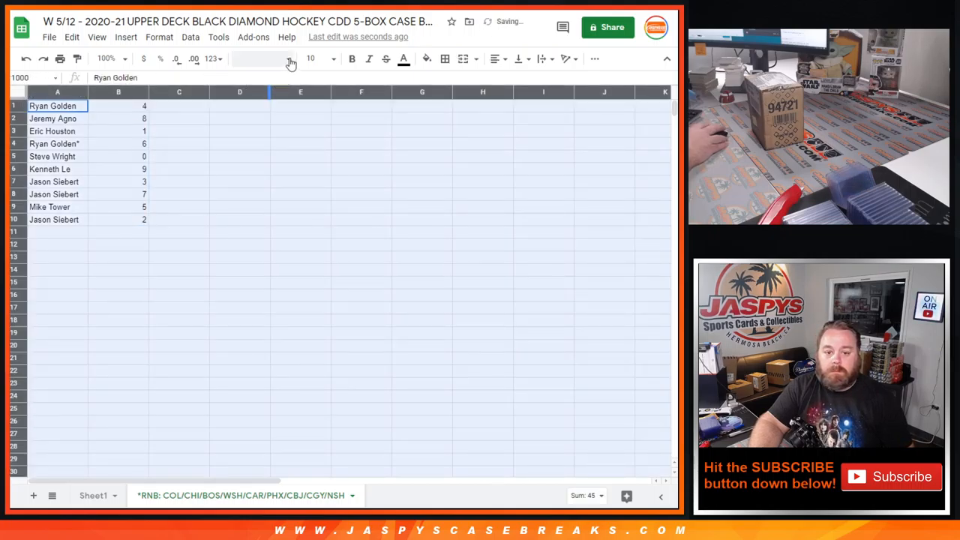
Set the pasted customer list's font size to 14.
{"action": "left_click", "coordinate": [332, 59]}
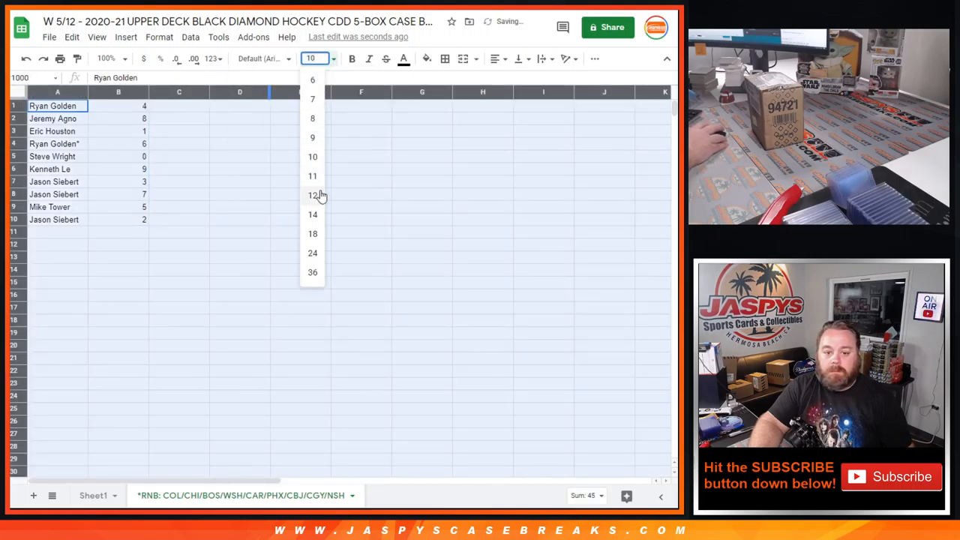
{"action": "left_click", "coordinate": [312, 213]}
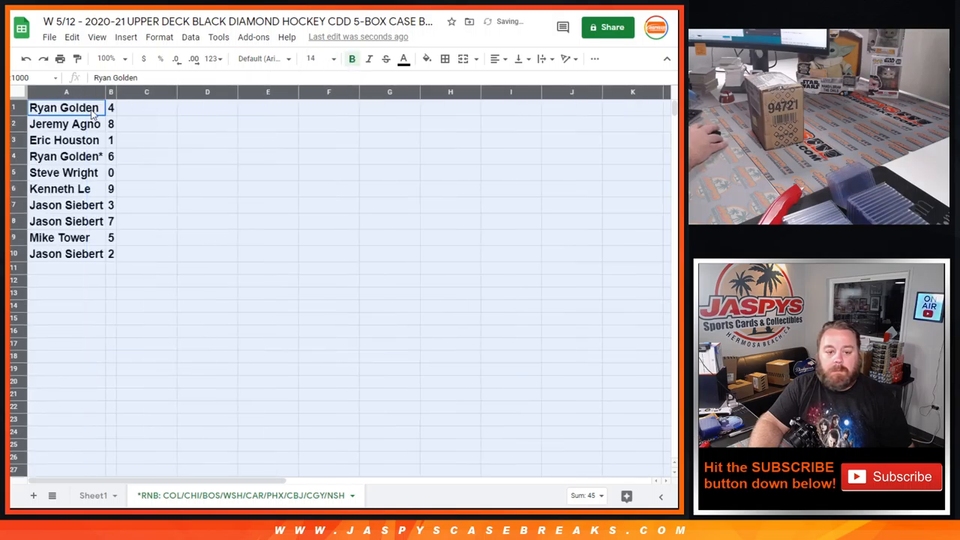
{"action": "left_click", "coordinate": [111, 108]}
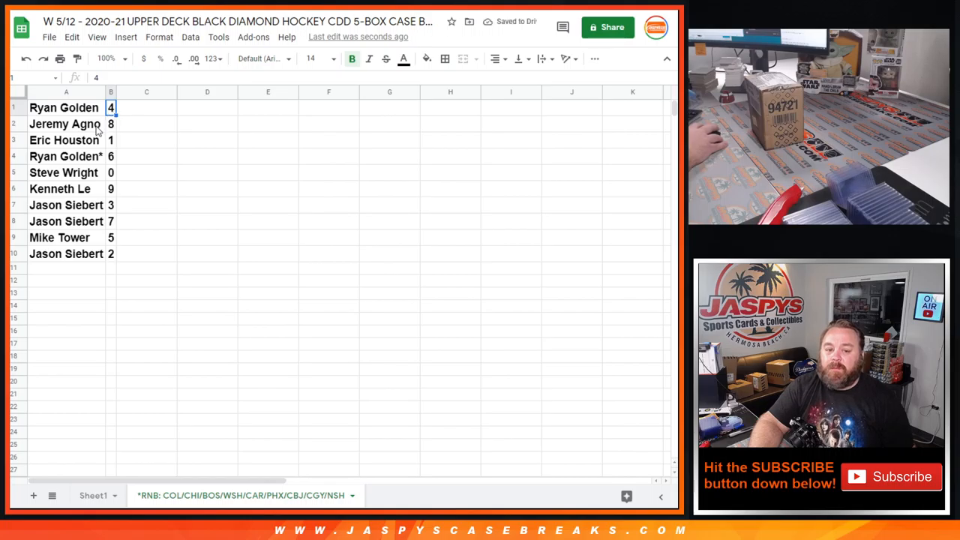
{"action": "left_click", "coordinate": [63, 141]}
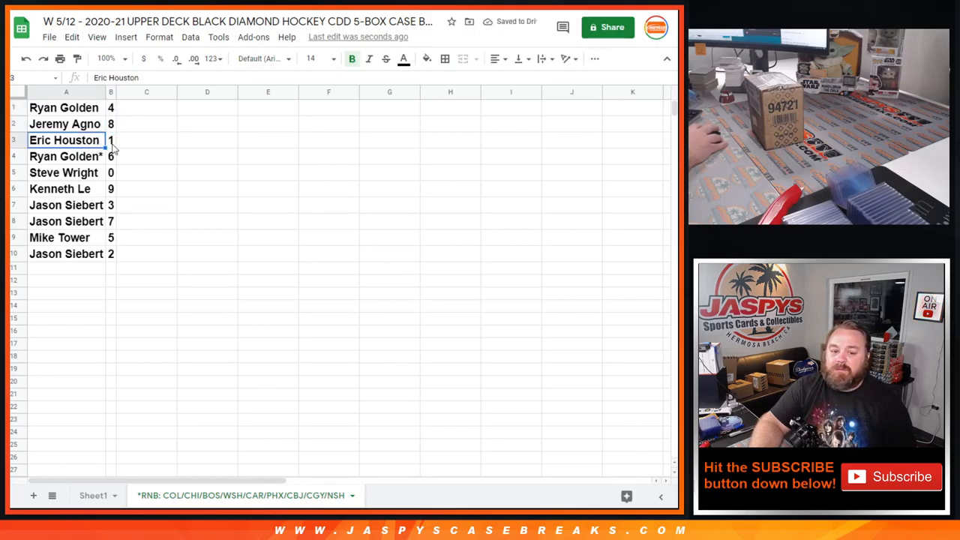
{"action": "left_click", "coordinate": [111, 156]}
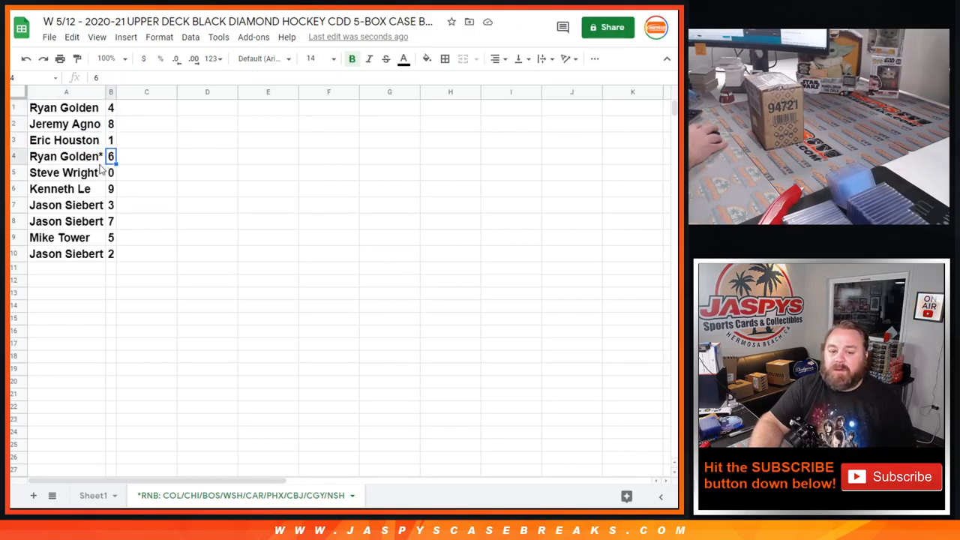
{"action": "left_click", "coordinate": [111, 172]}
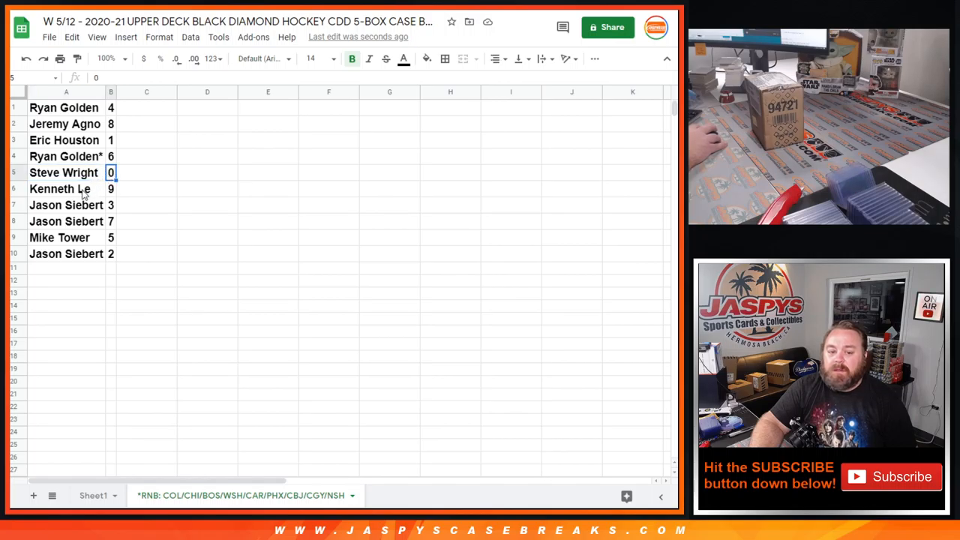
{"action": "left_click", "coordinate": [60, 189]}
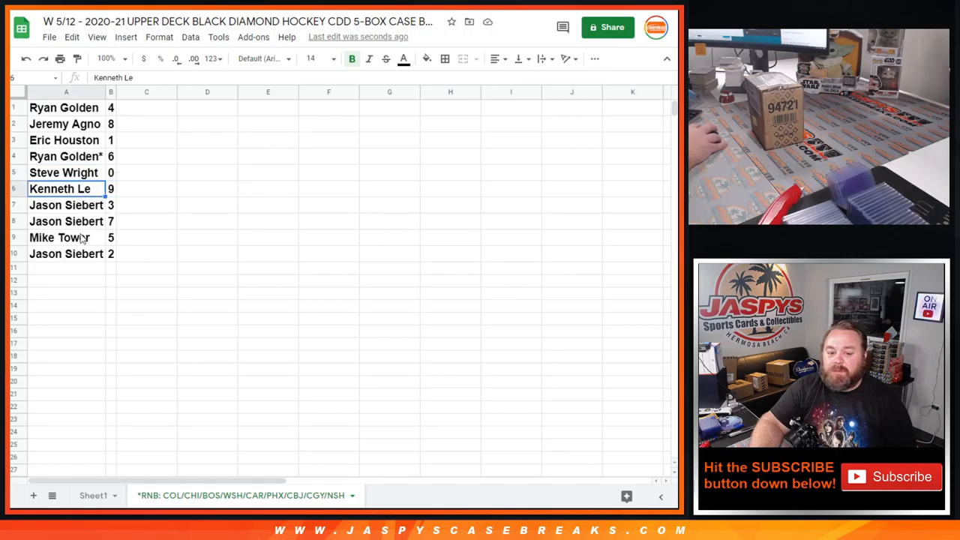
{"action": "mouse_move", "coordinate": [111, 262]}
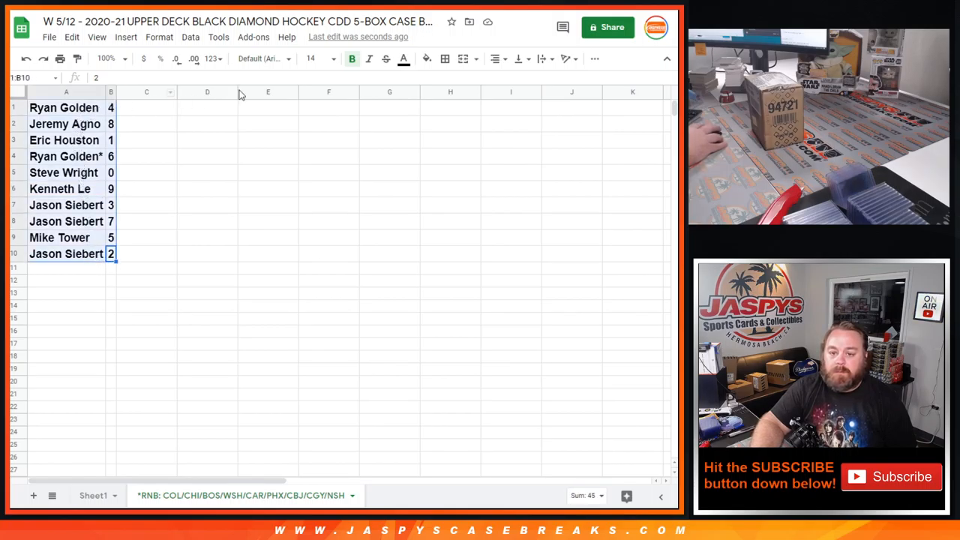
Apply all borders to the list and review the customers' break numbers for sorting 0 to 9.
{"action": "left_click", "coordinate": [444, 58]}
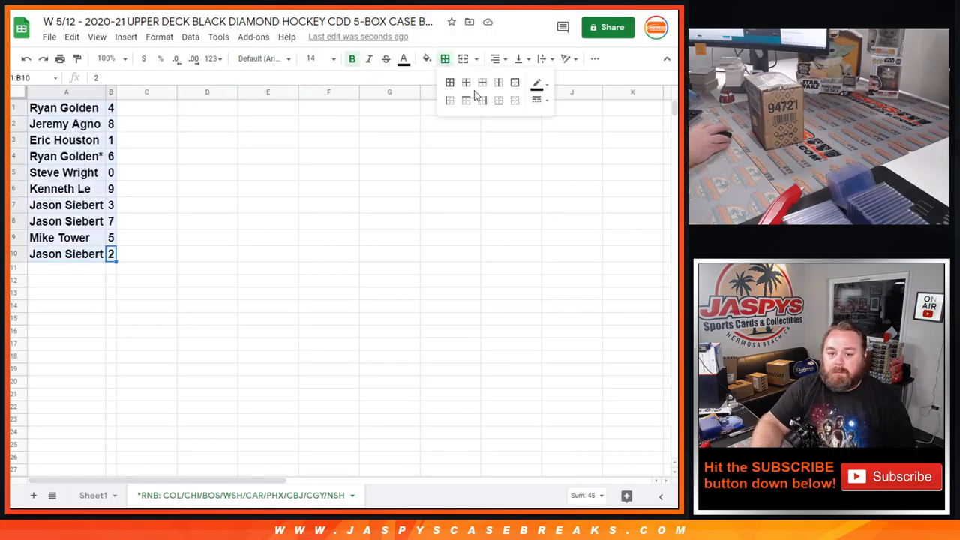
{"action": "left_click", "coordinate": [450, 83]}
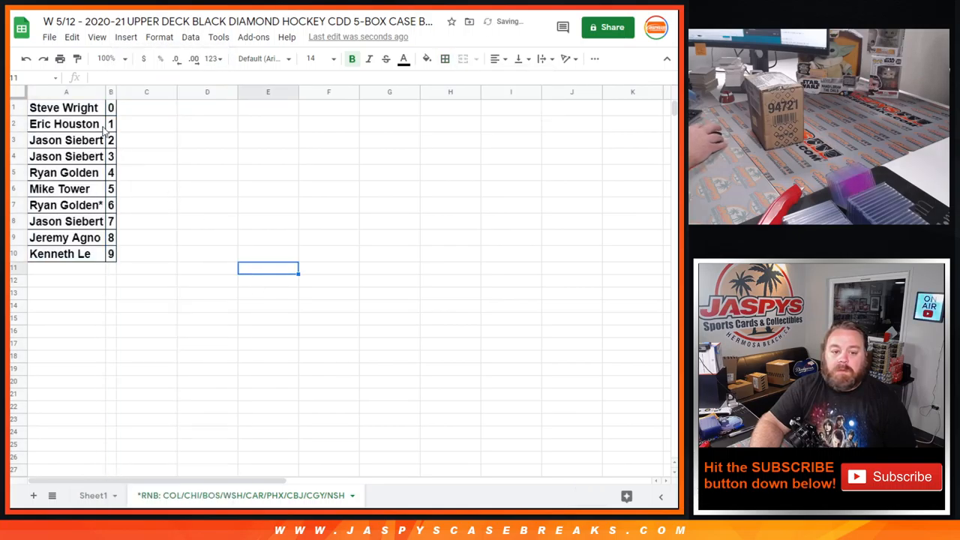
{"action": "left_click", "coordinate": [111, 108]}
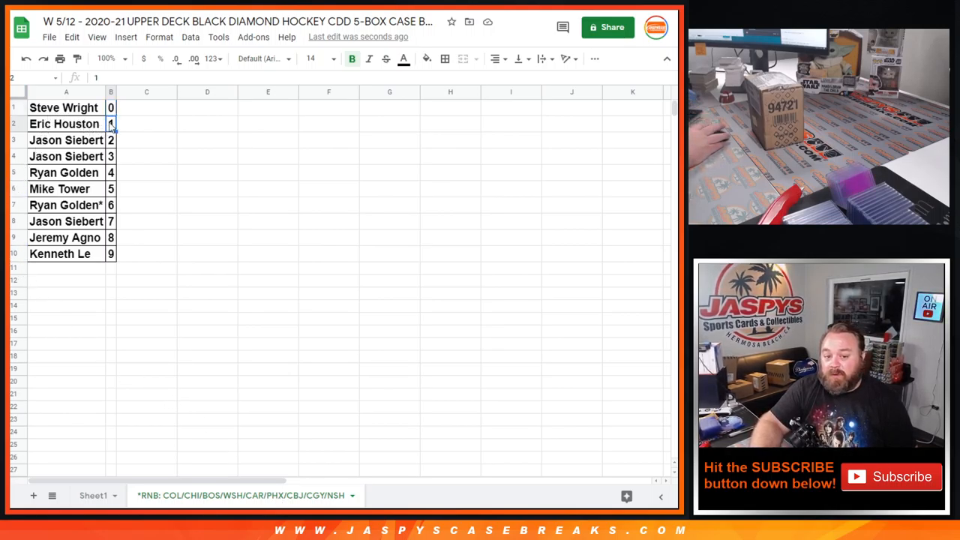
{"action": "left_click", "coordinate": [66, 123]}
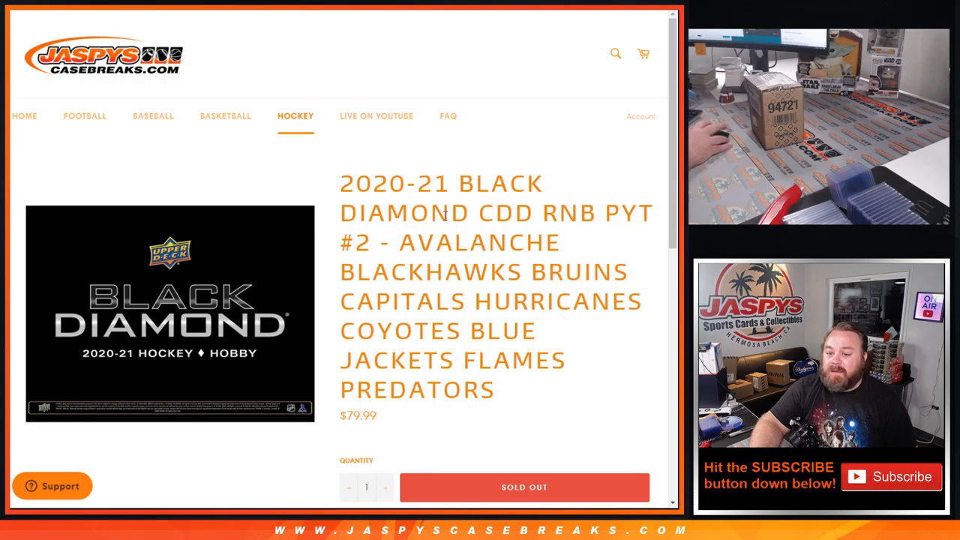
{"action": "mouse_move", "coordinate": [489, 209]}
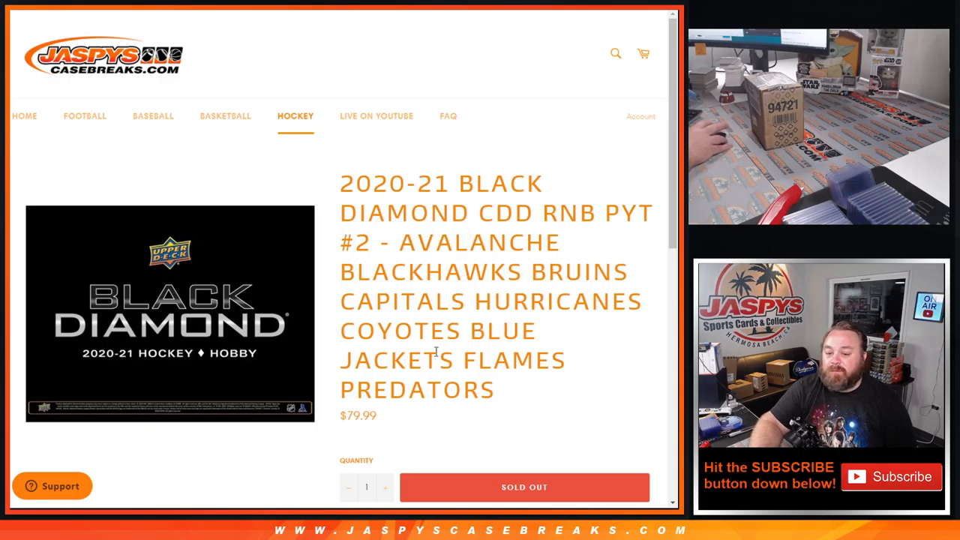
{"action": "scroll", "scroll_direction": "down", "scroll_amount": 3}
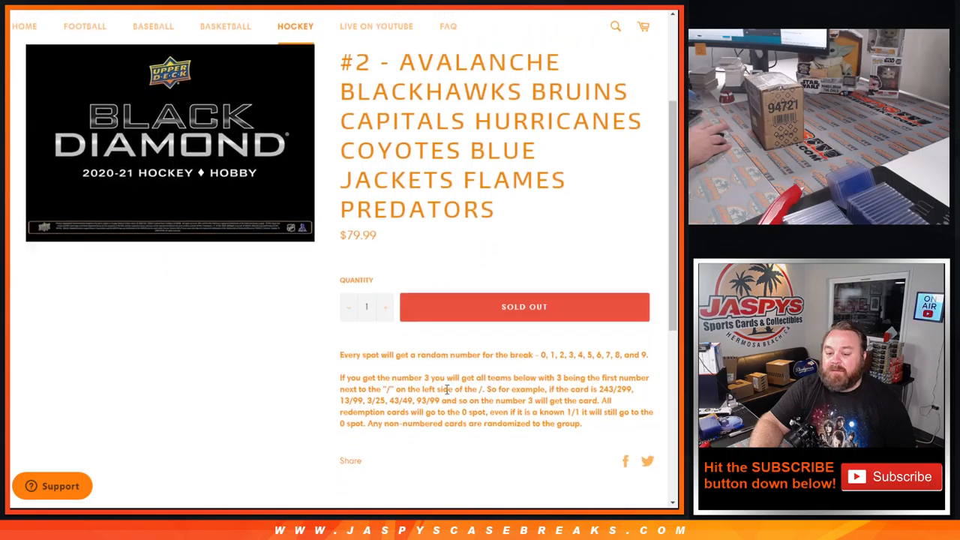
{"action": "scroll", "scroll_direction": "up", "scroll_amount": 3}
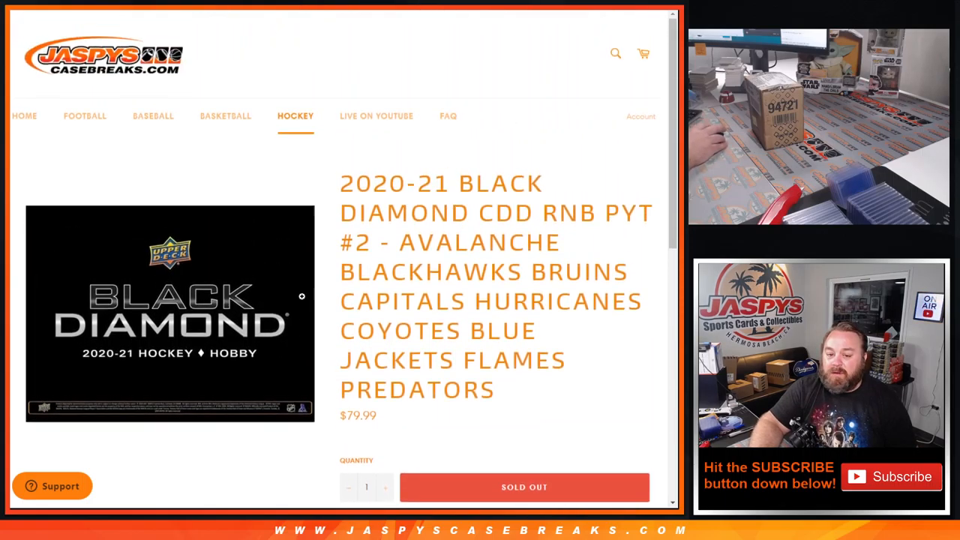